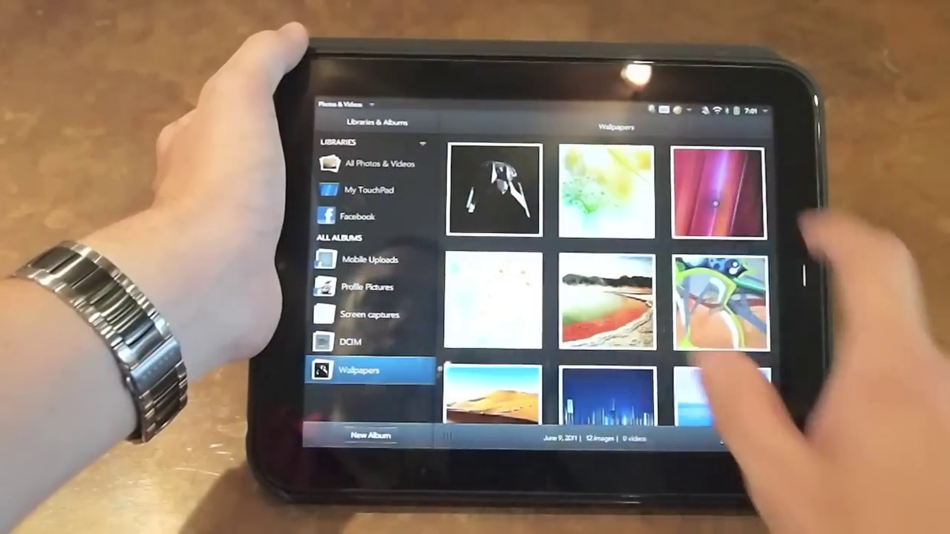
# Browse the Wallpapers album under All Albums in Photos & Videos
pyautogui.click(715, 193)
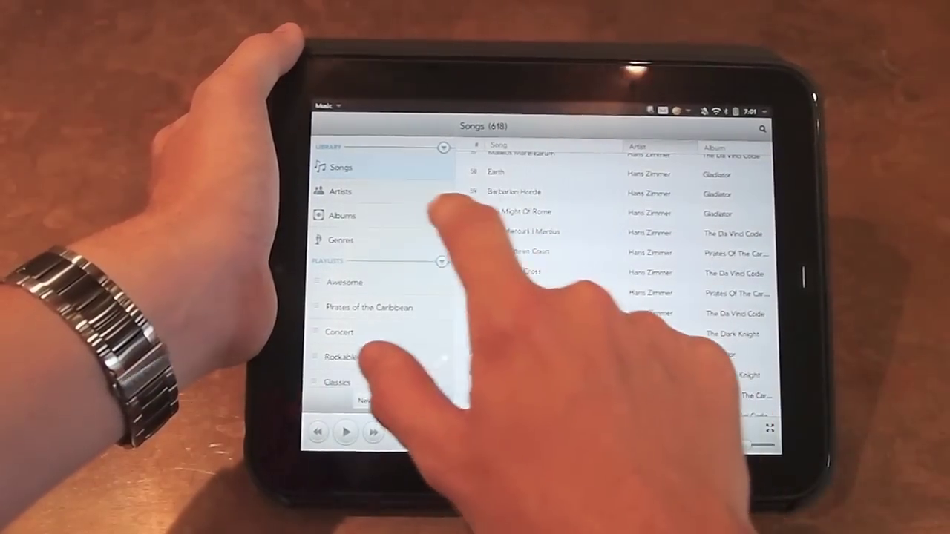
# Show the 618-song Songs list with artists and albums in the Music library
pyautogui.click(340, 190)
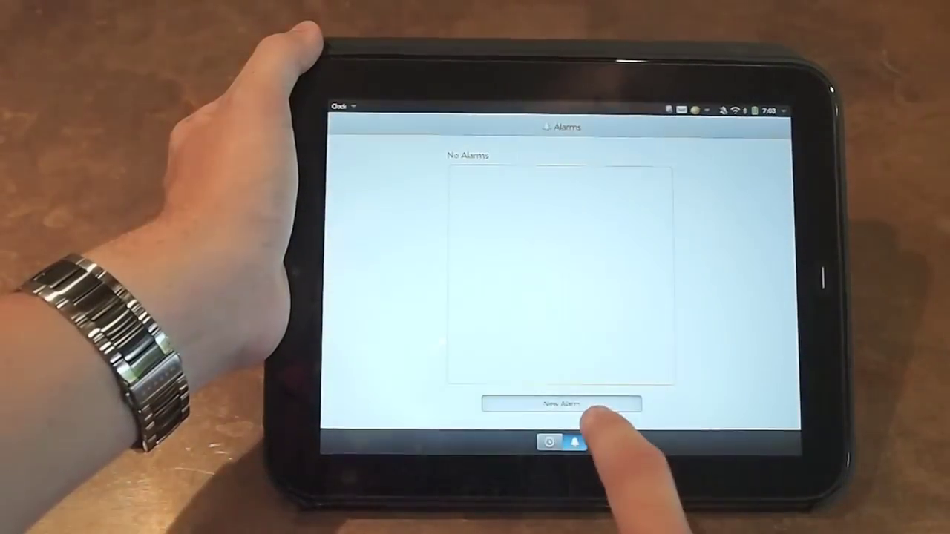
# View the empty Alarms list, return to the analog clock face and show the app menu
pyautogui.click(562, 404)
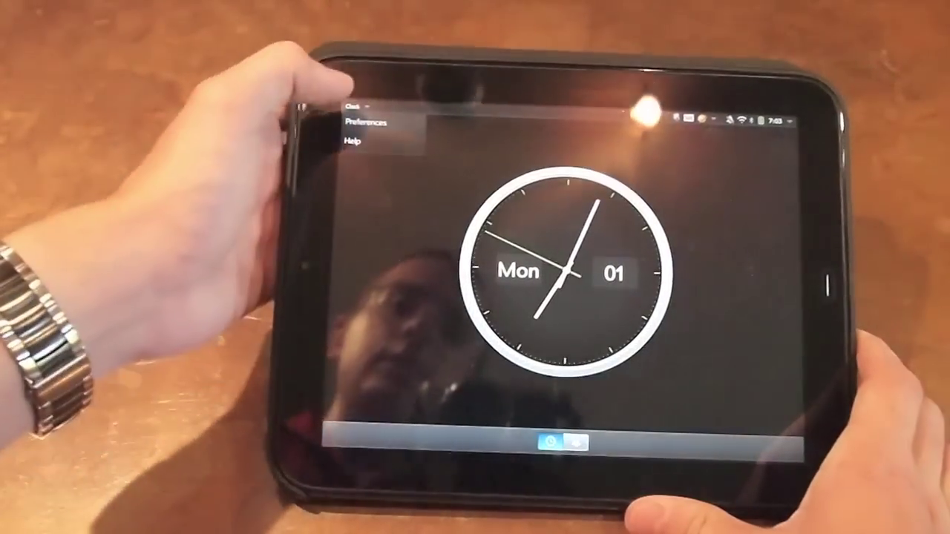
# Set the clock Theme to Analog 2 in Preferences, giving a blue analog dial
pyautogui.click(371, 121)
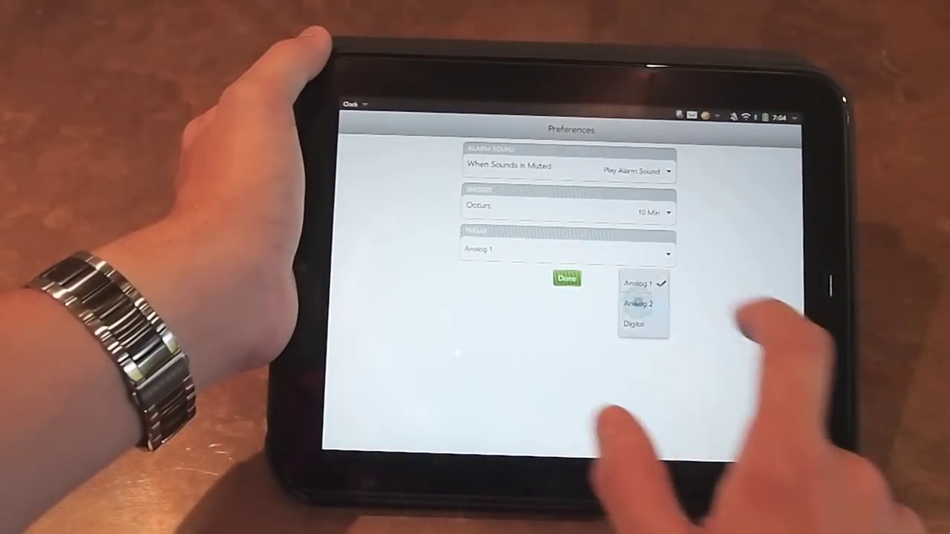
pyautogui.click(567, 279)
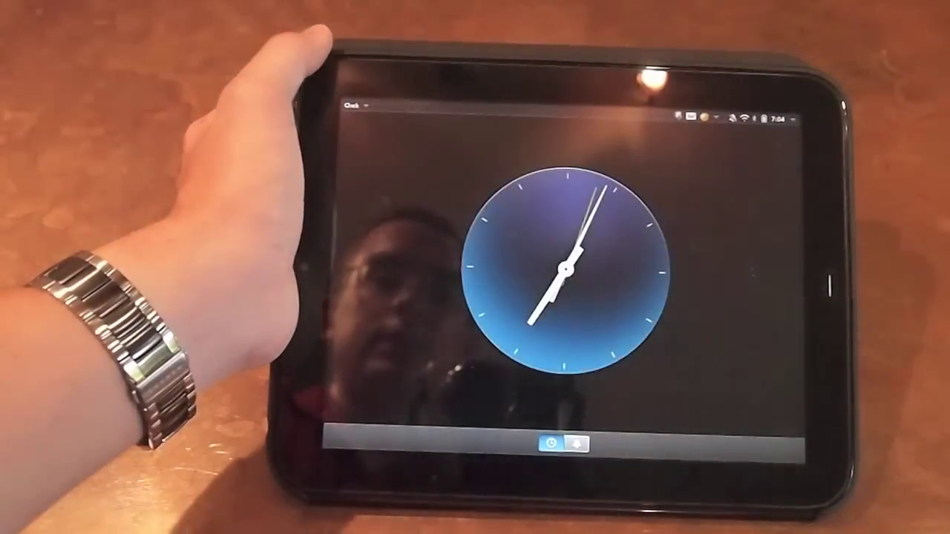